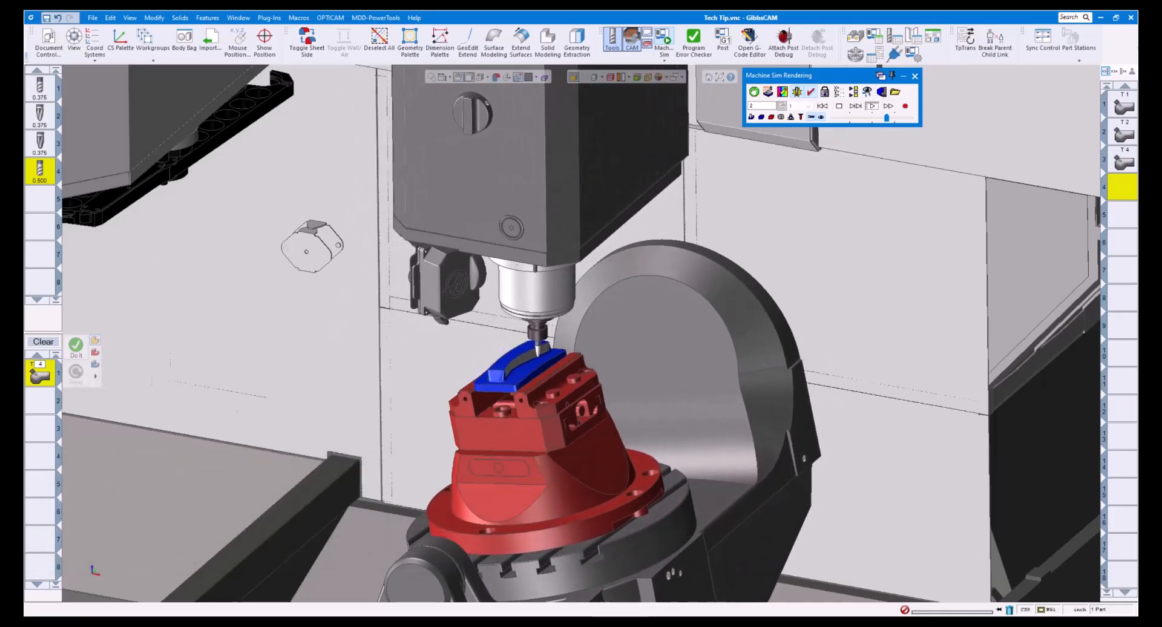
Step the machine simulation through the next operations, then exit back to the part view
click(872, 105)
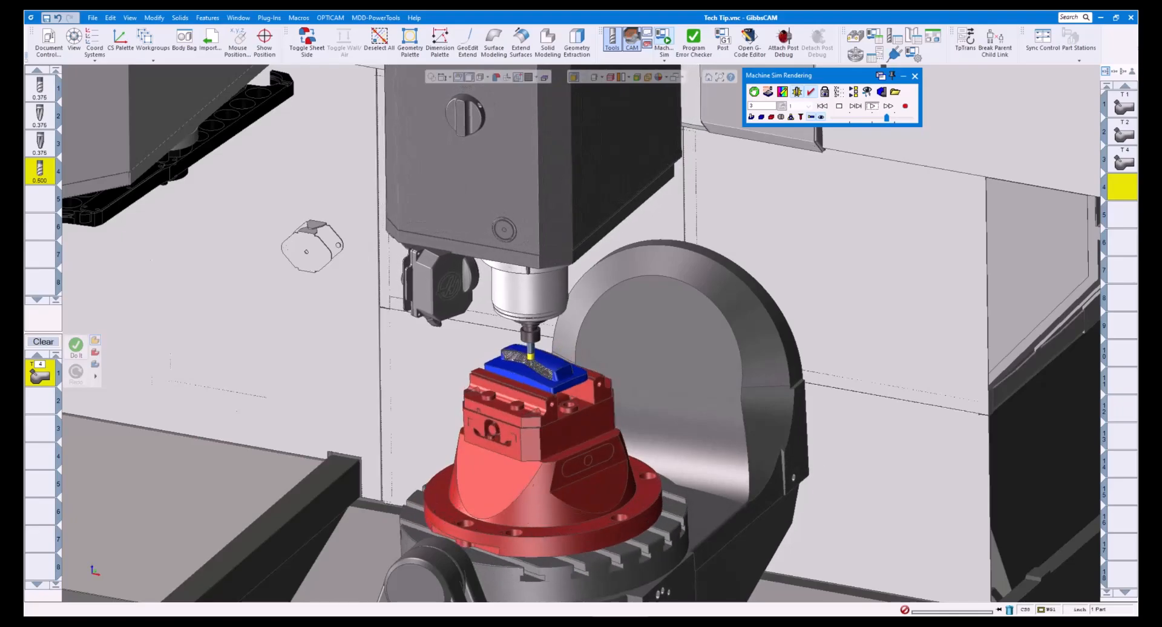
click(872, 105)
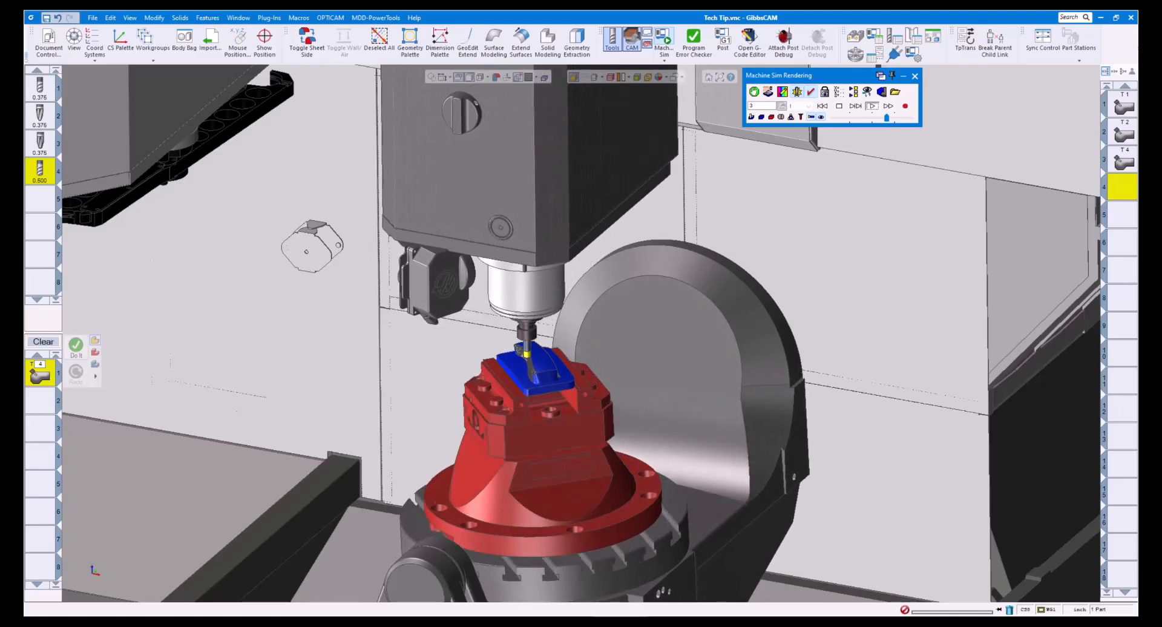
click(872, 105)
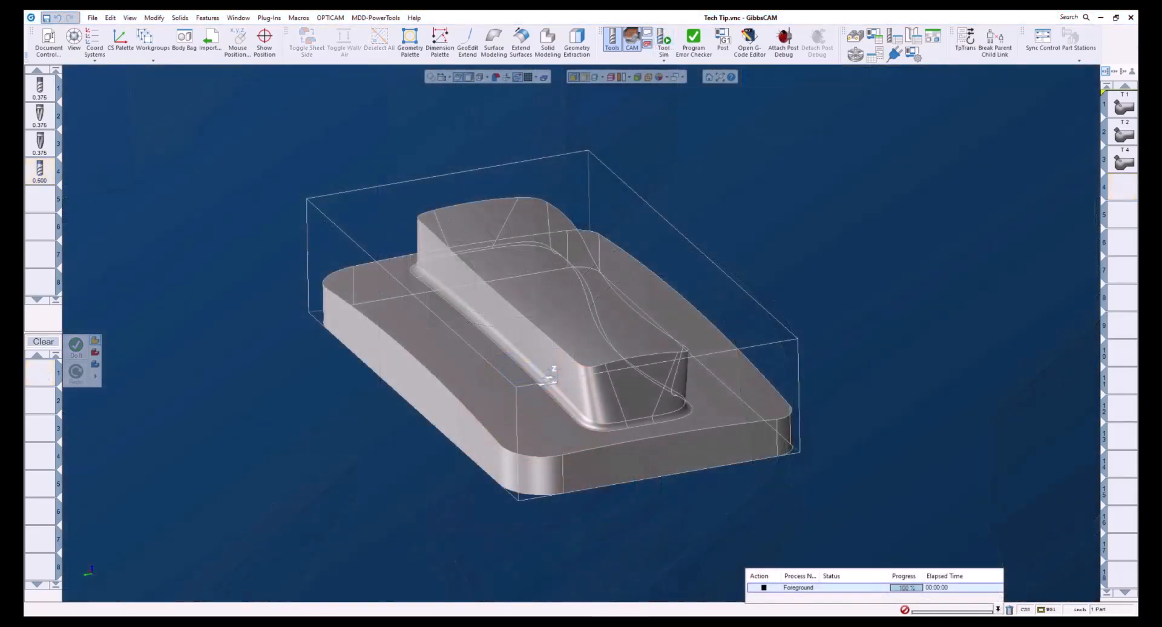
Rotate the part, review process #1's Surface paths settings, then show Tool axis control
drag(548, 371, 426, 441)
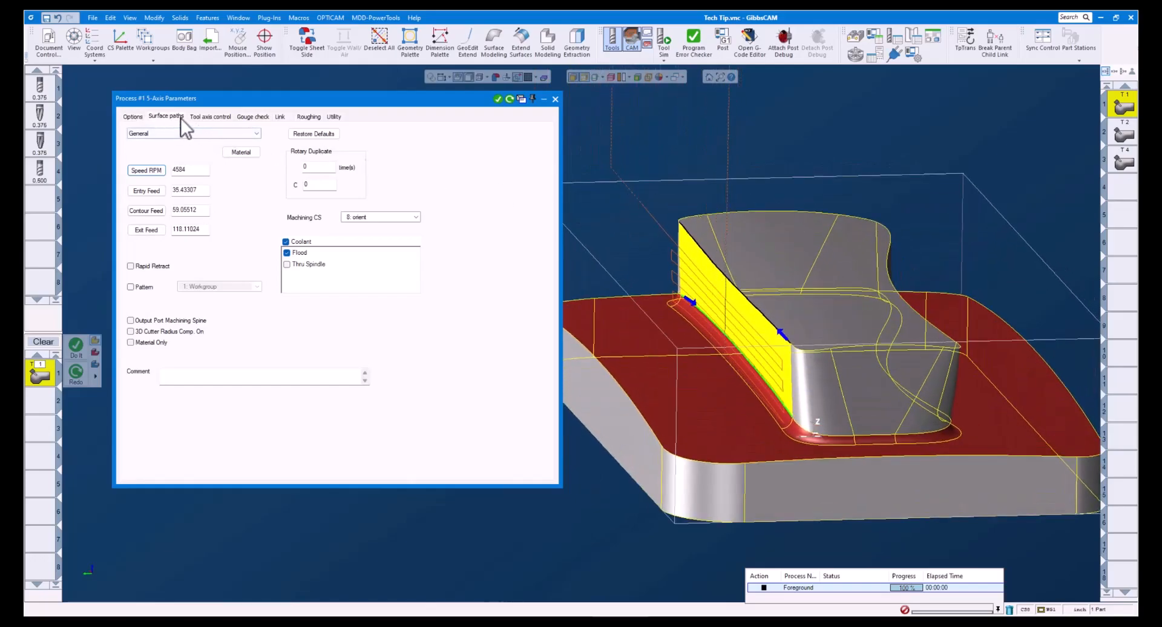
click(166, 116)
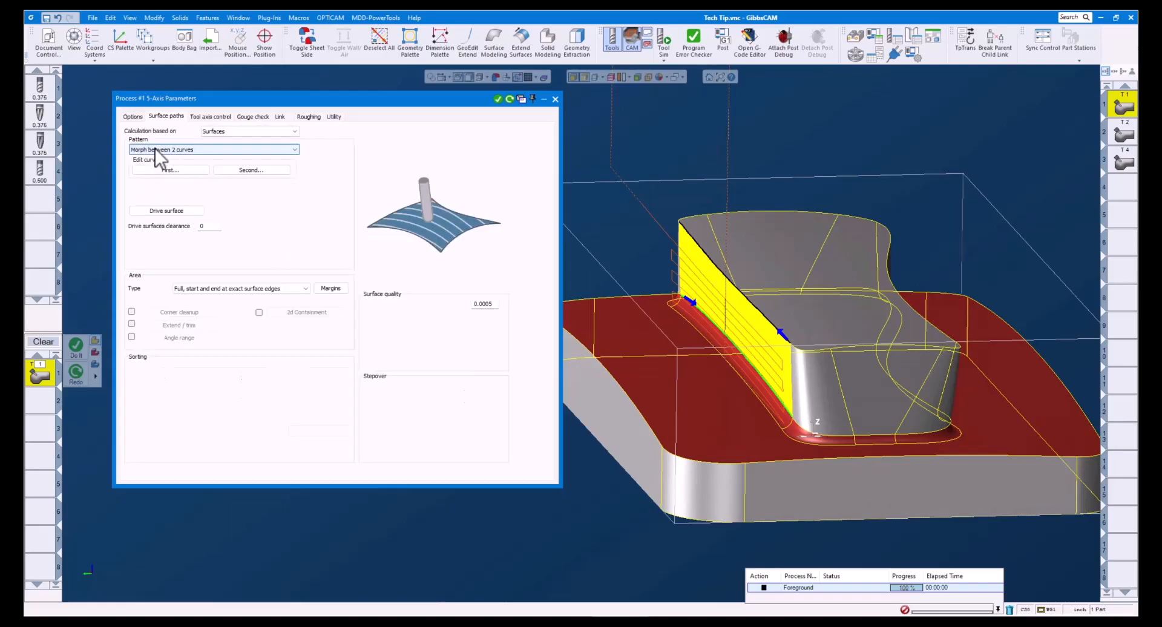
click(212, 149)
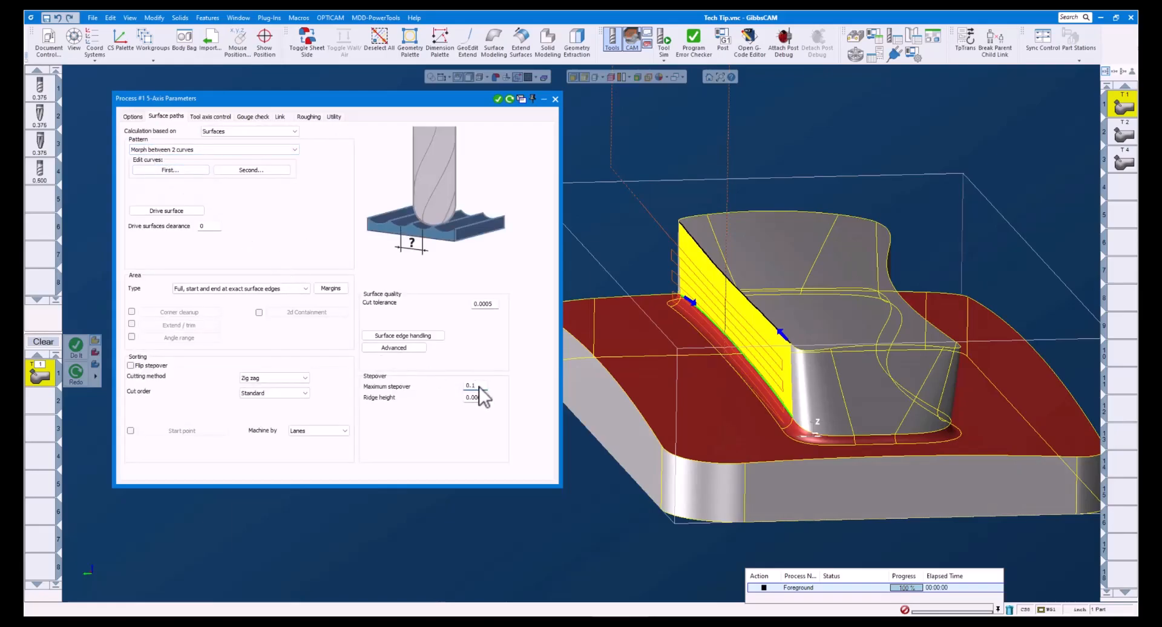
click(475, 397)
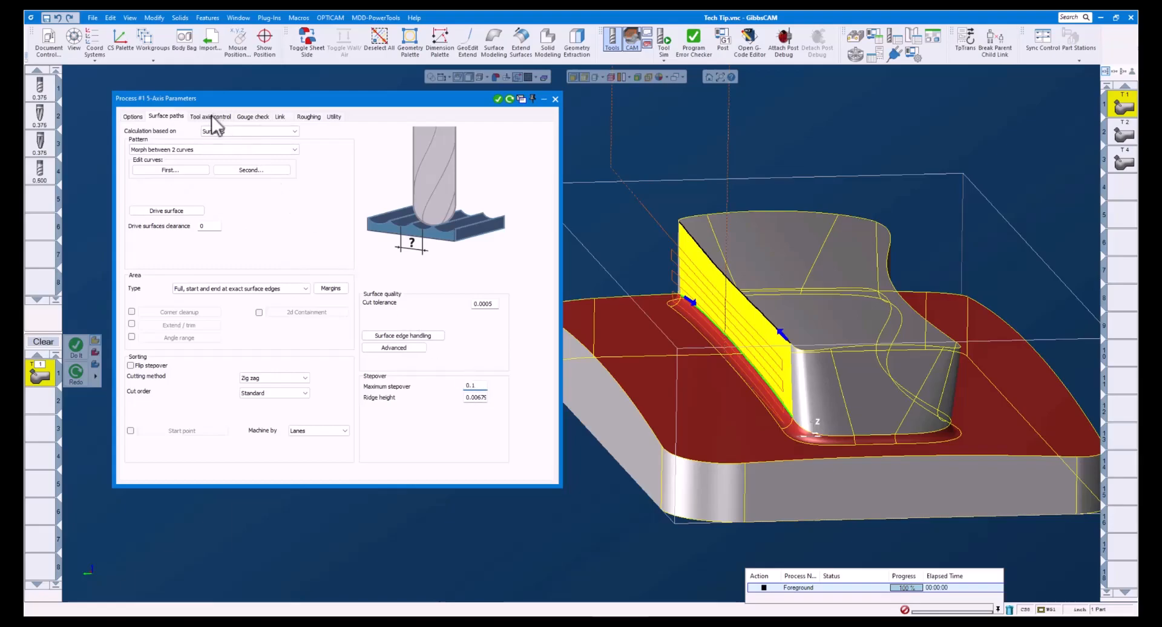
click(211, 116)
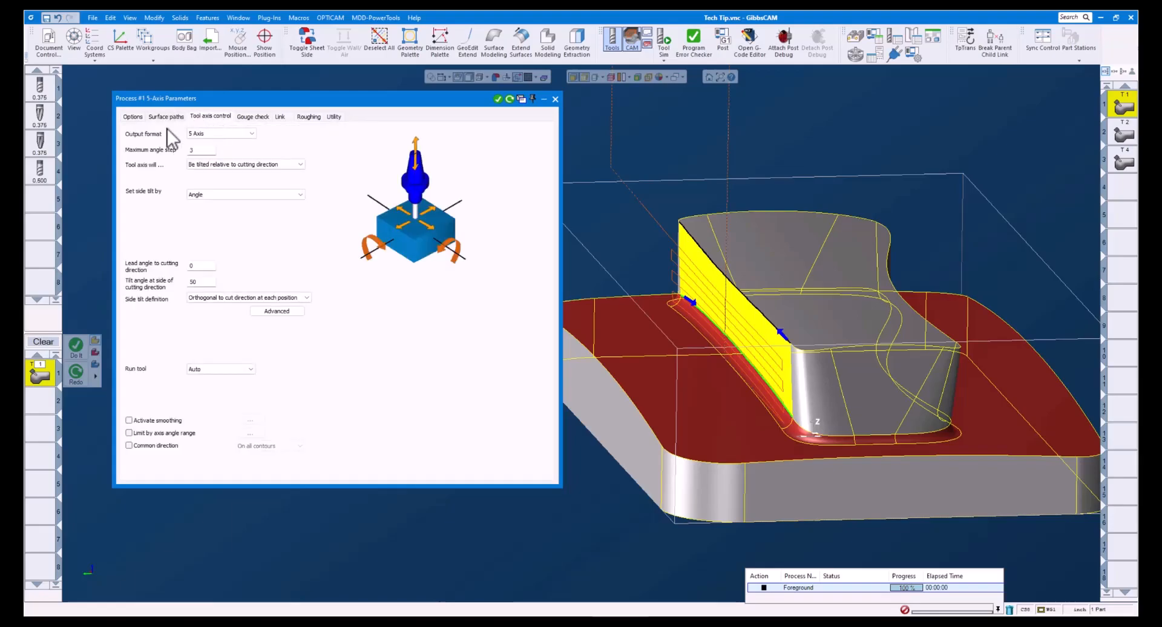
Set side tilt by Contact point, By line parameter, on Tip Radius with line parameter 0.7
click(244, 194)
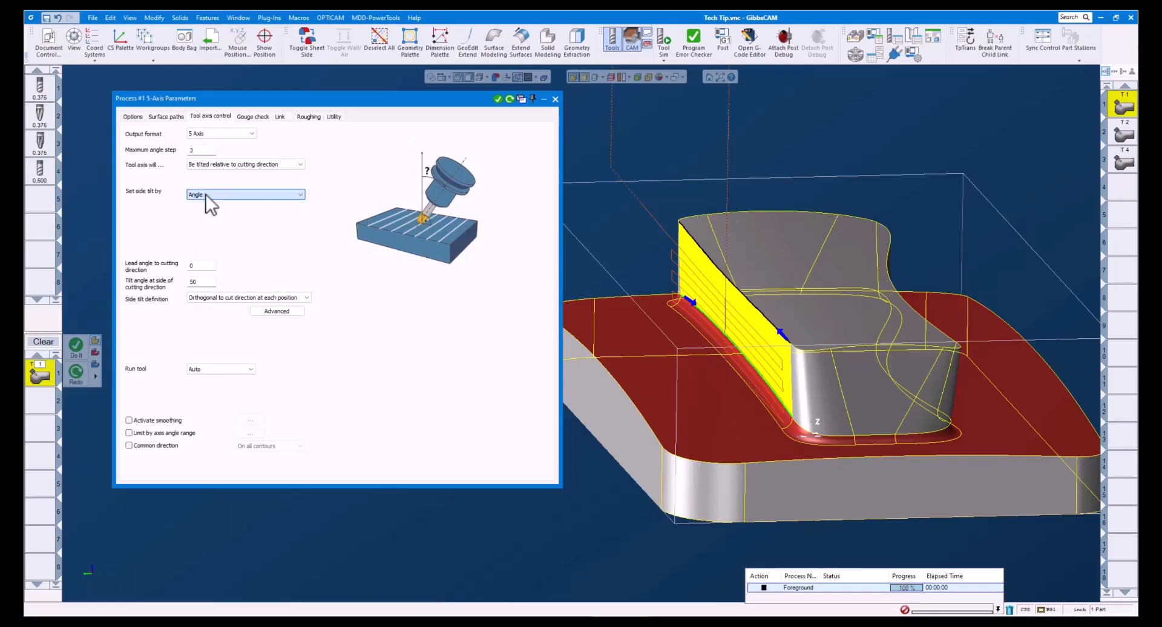
mouse_move(209, 286)
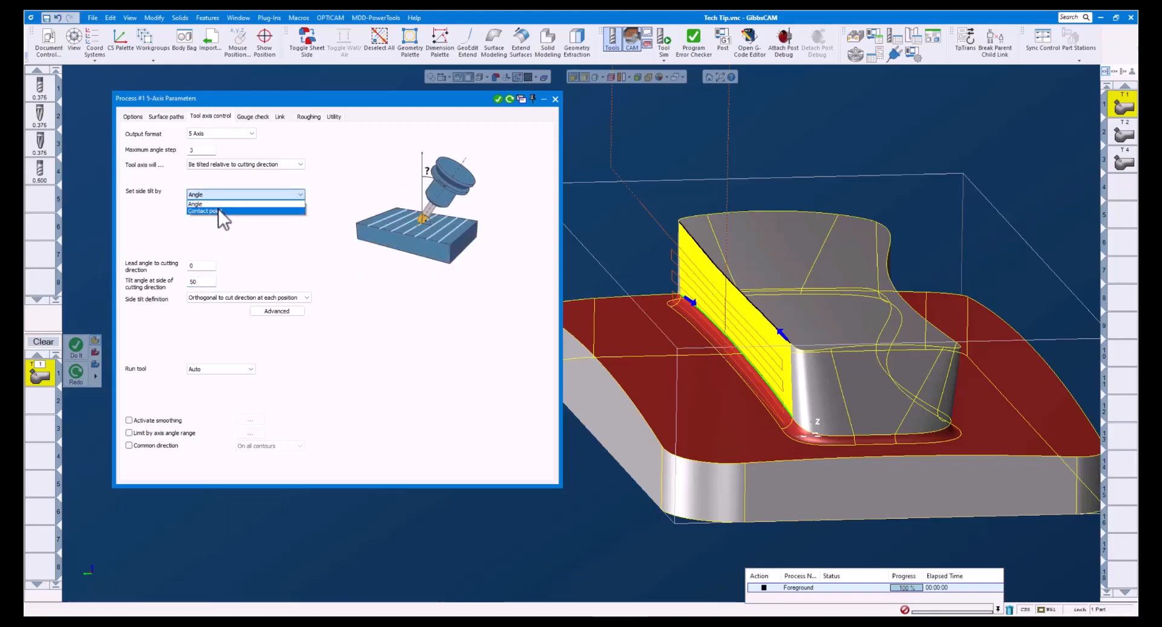
click(208, 210)
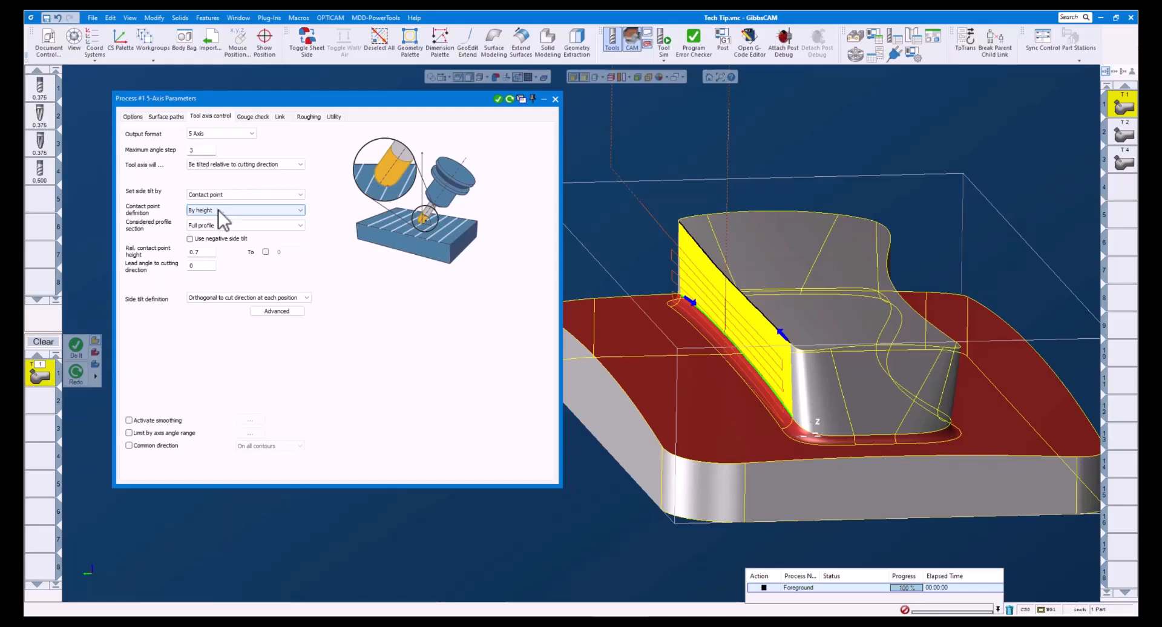
mouse_move(206, 228)
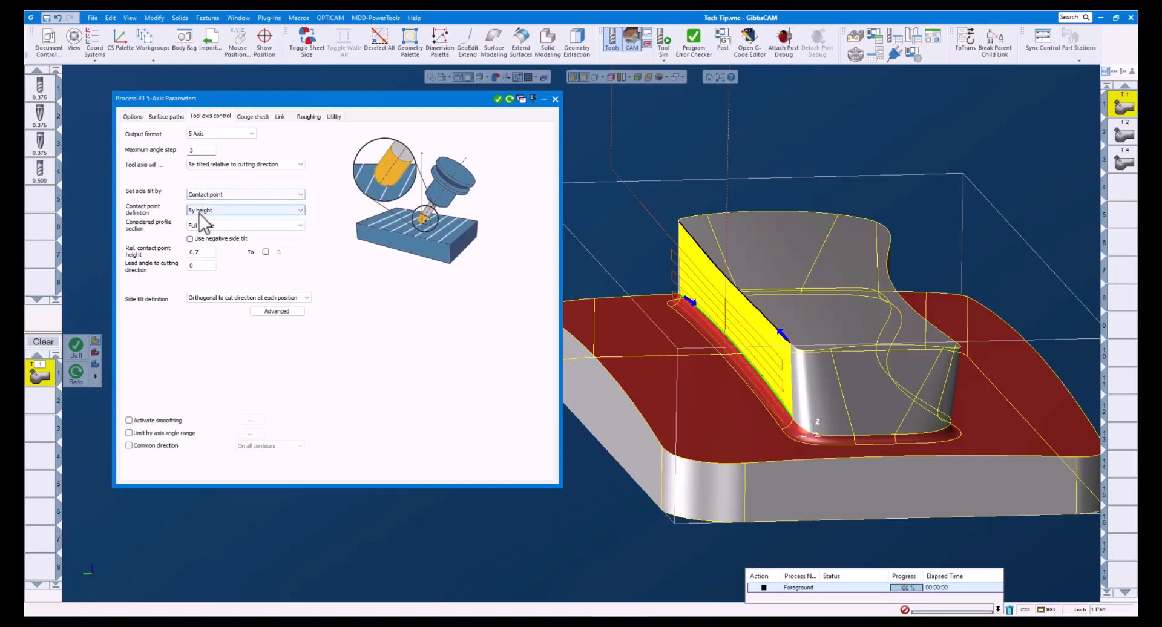
click(244, 225)
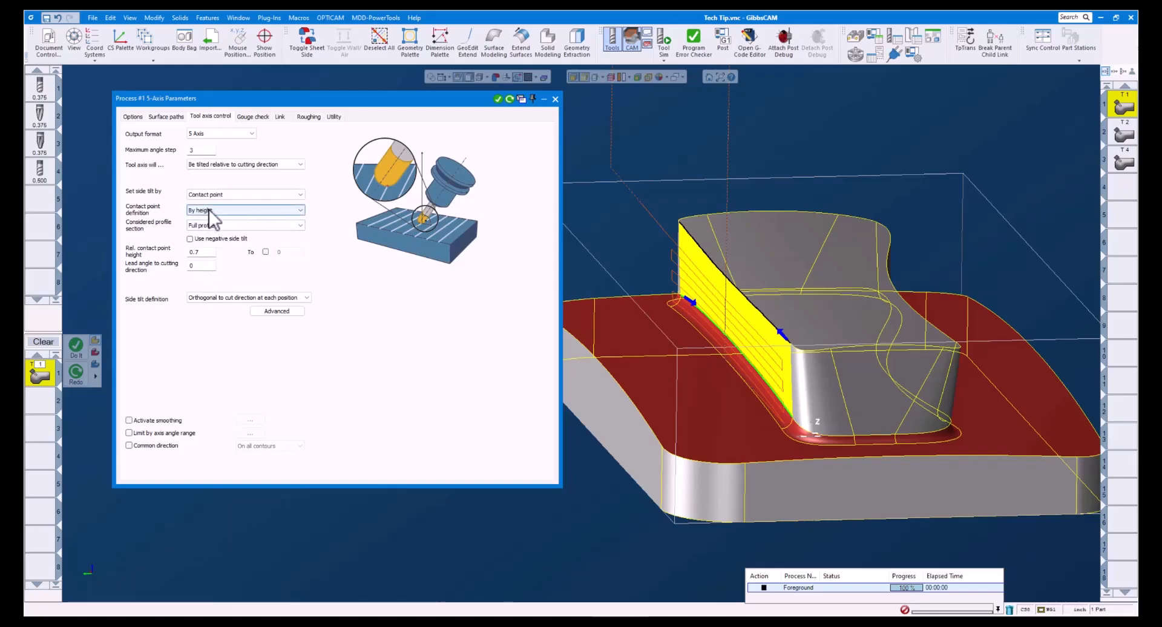
click(244, 210)
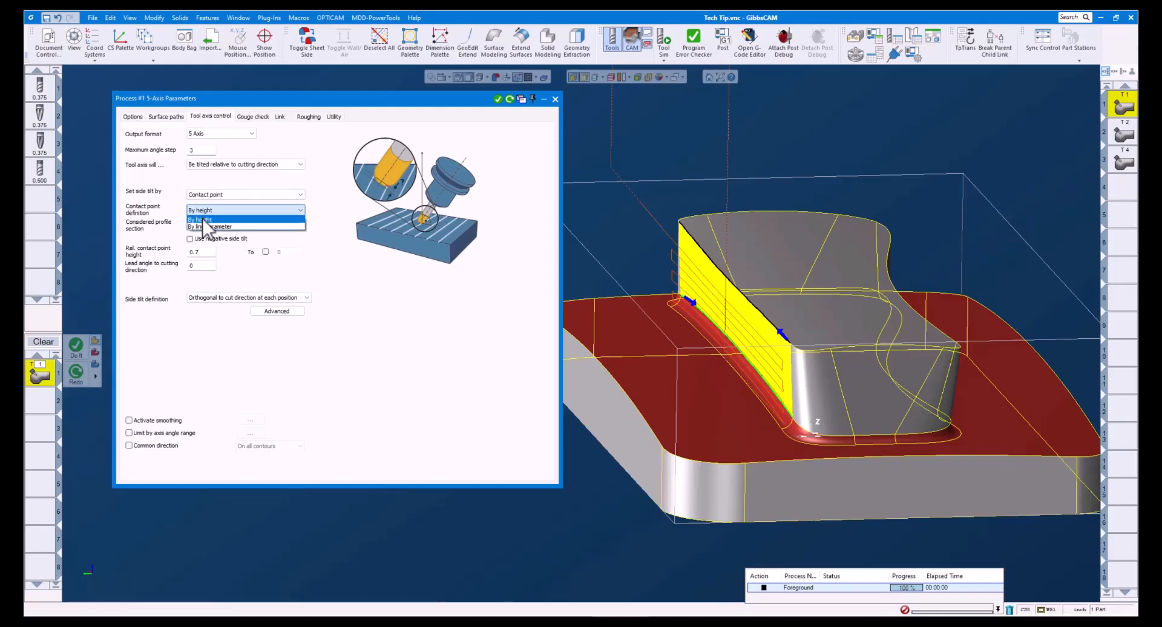
click(210, 227)
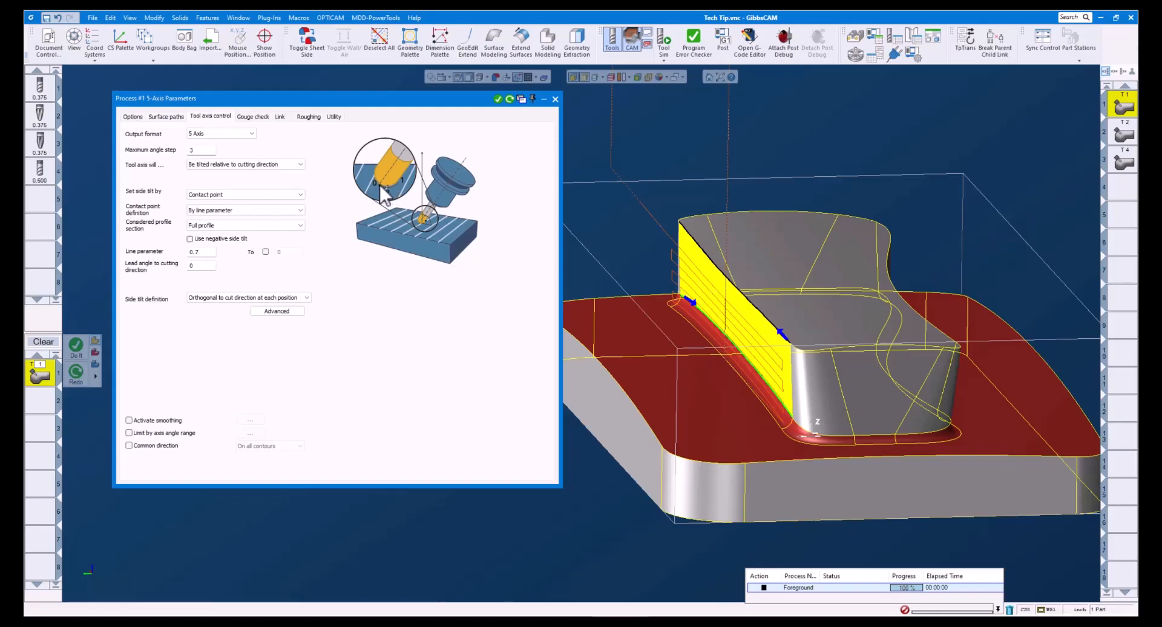
mouse_move(402, 189)
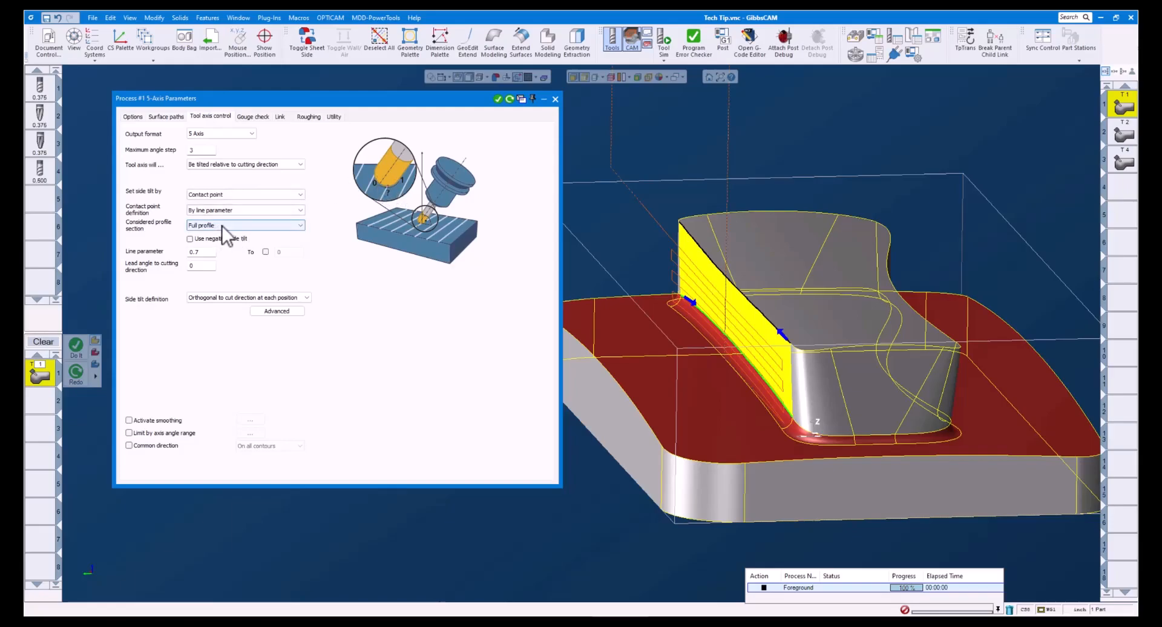
click(298, 225)
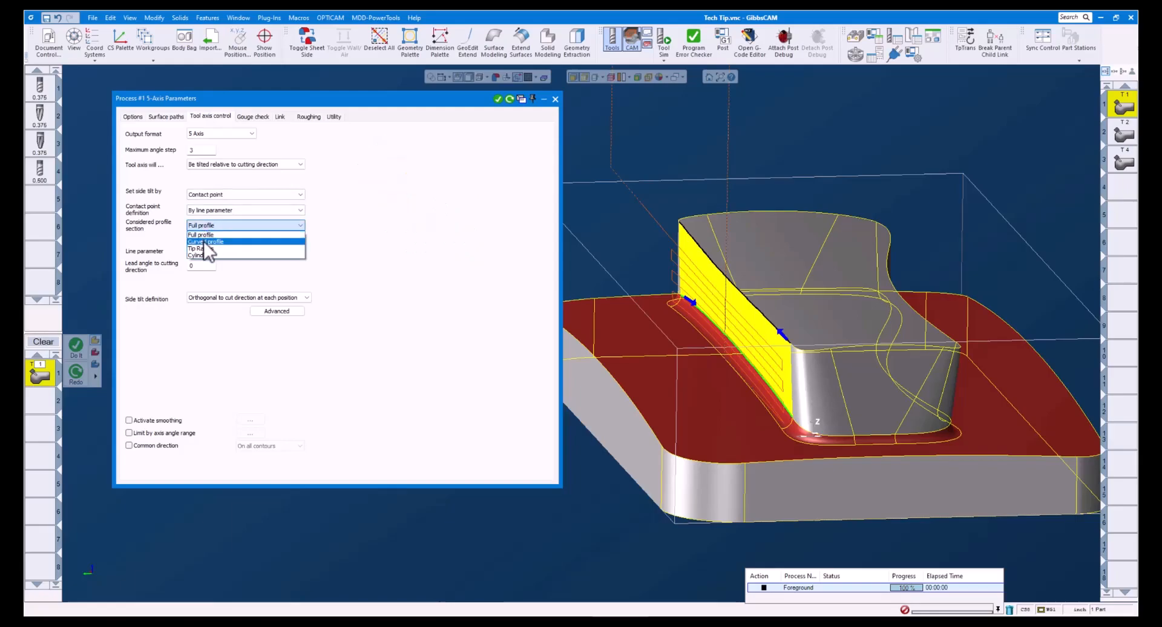
mouse_move(204, 255)
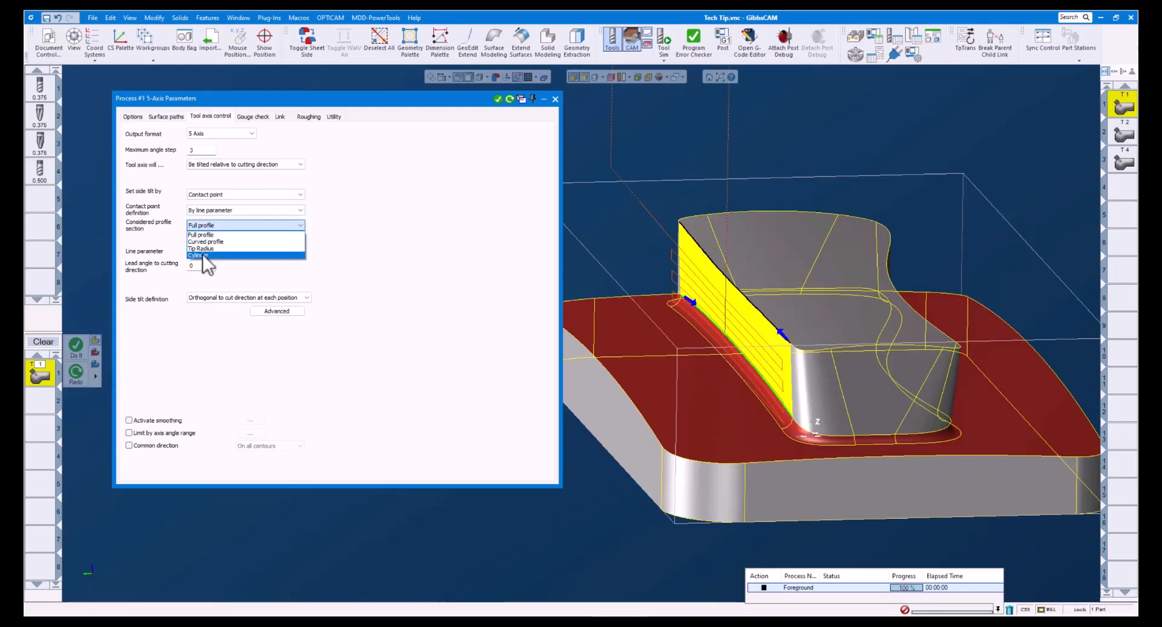
mouse_move(200, 234)
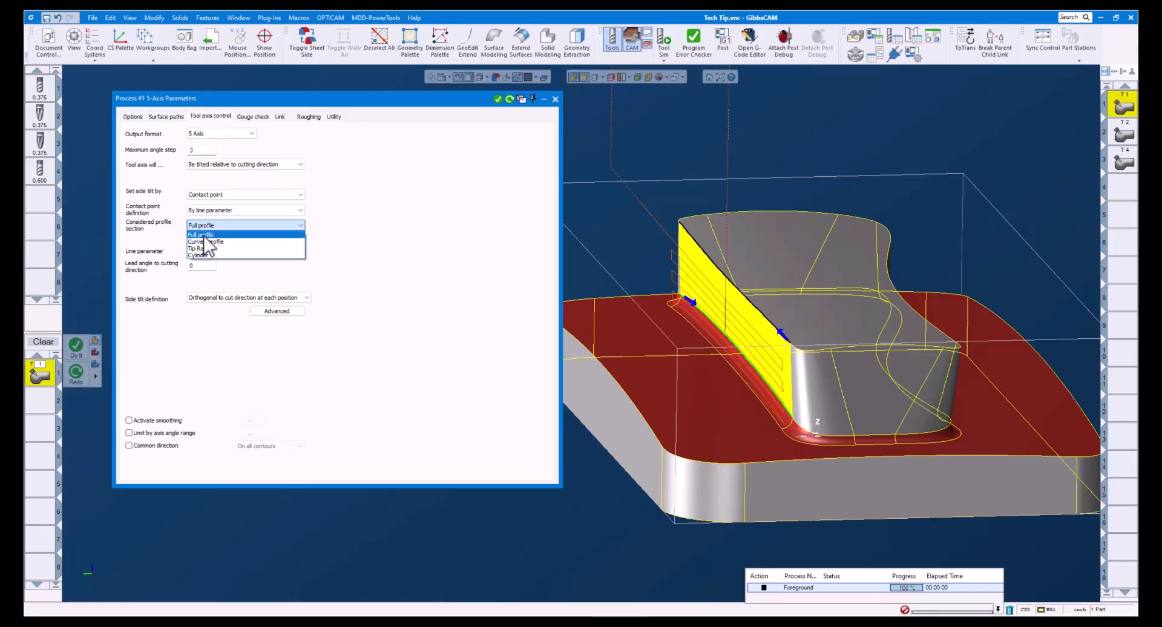
mouse_move(208, 249)
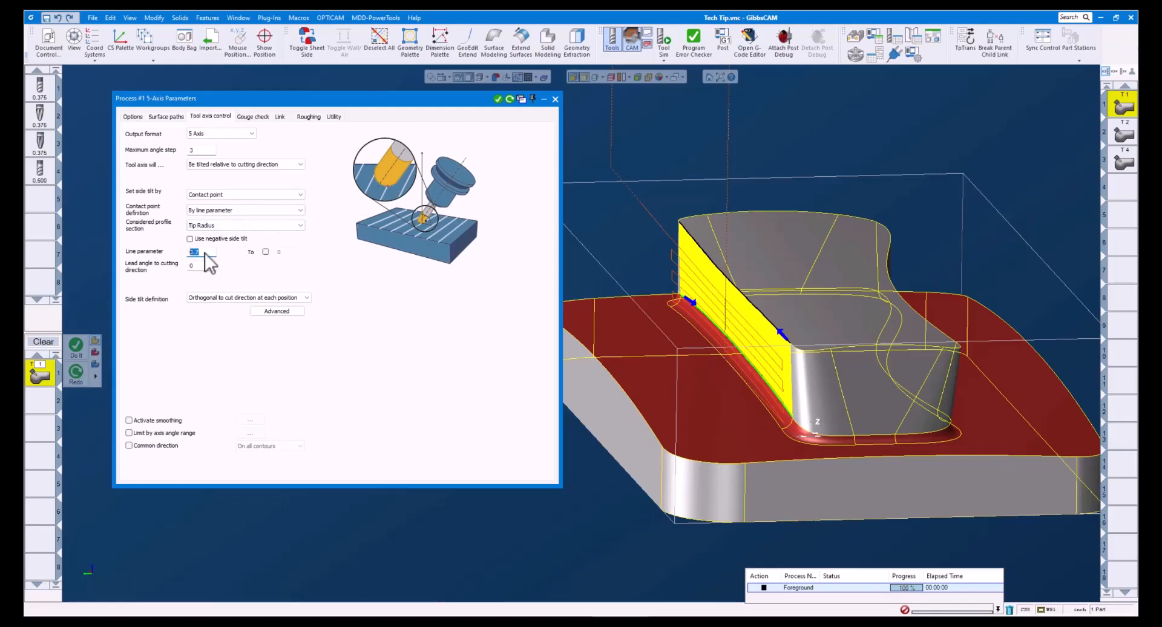
text(0.7)
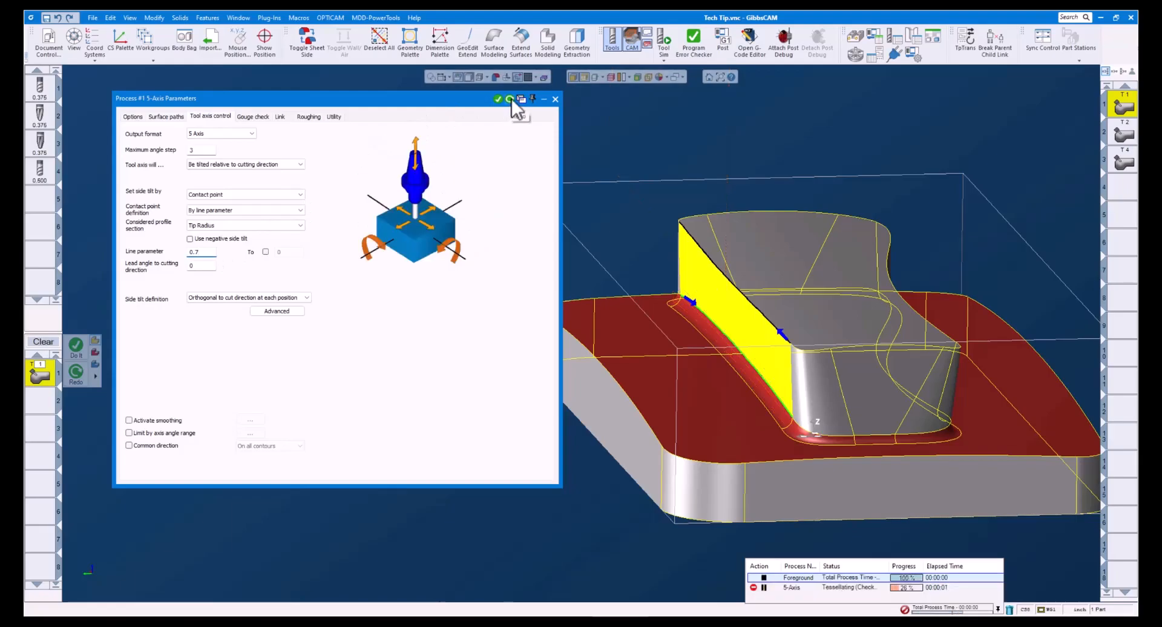
Close the recalculated process #1 settings, run its tool simulation, then close the simulation
click(497, 98)
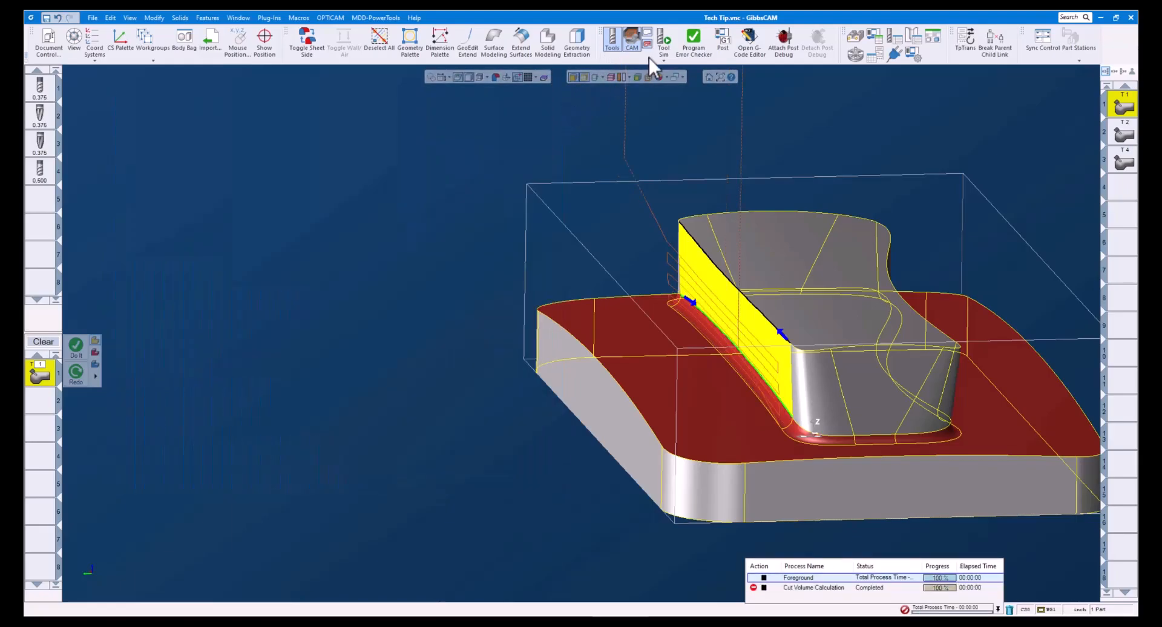
click(663, 41)
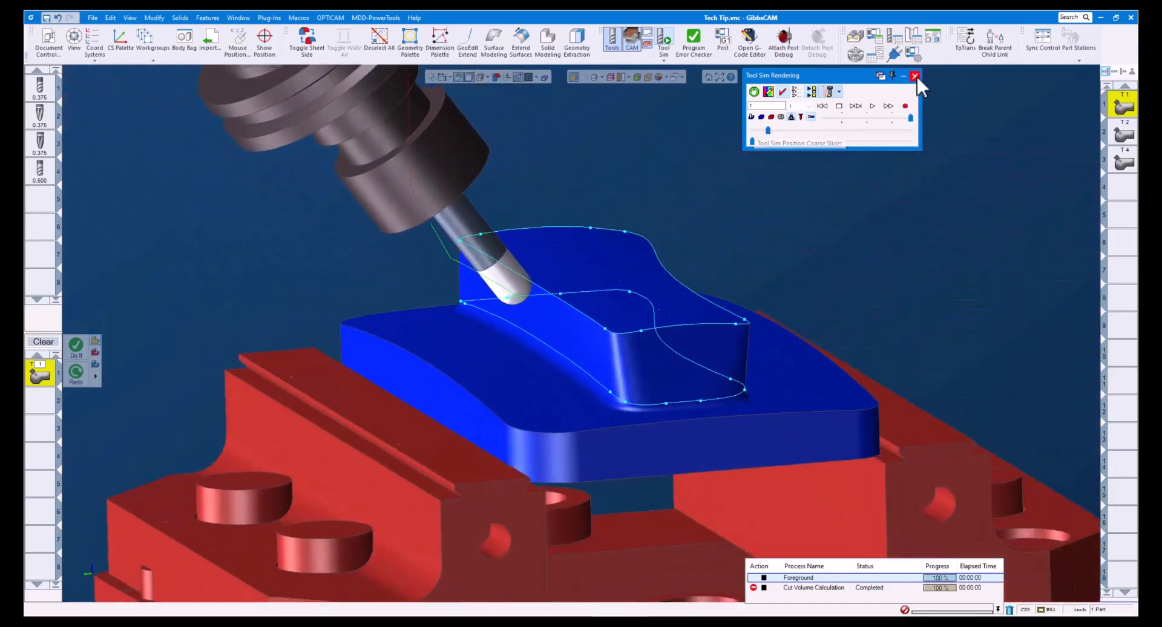
click(916, 77)
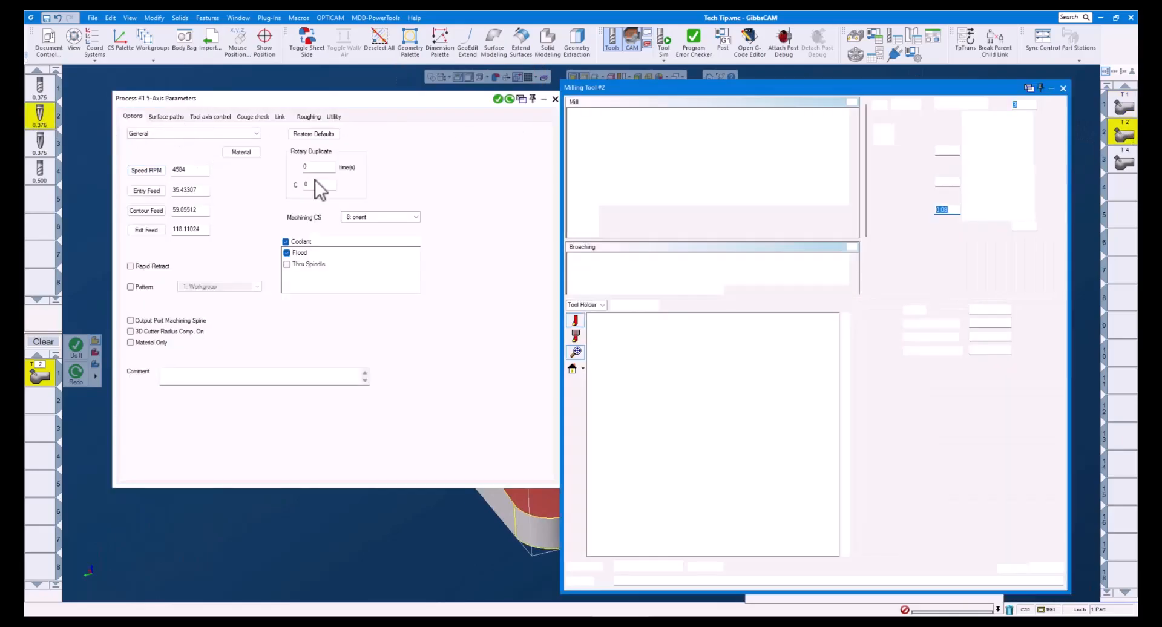
Tilt the second operation by contact point on the Barrel profile, line parameter 0.5 to 0
click(739, 125)
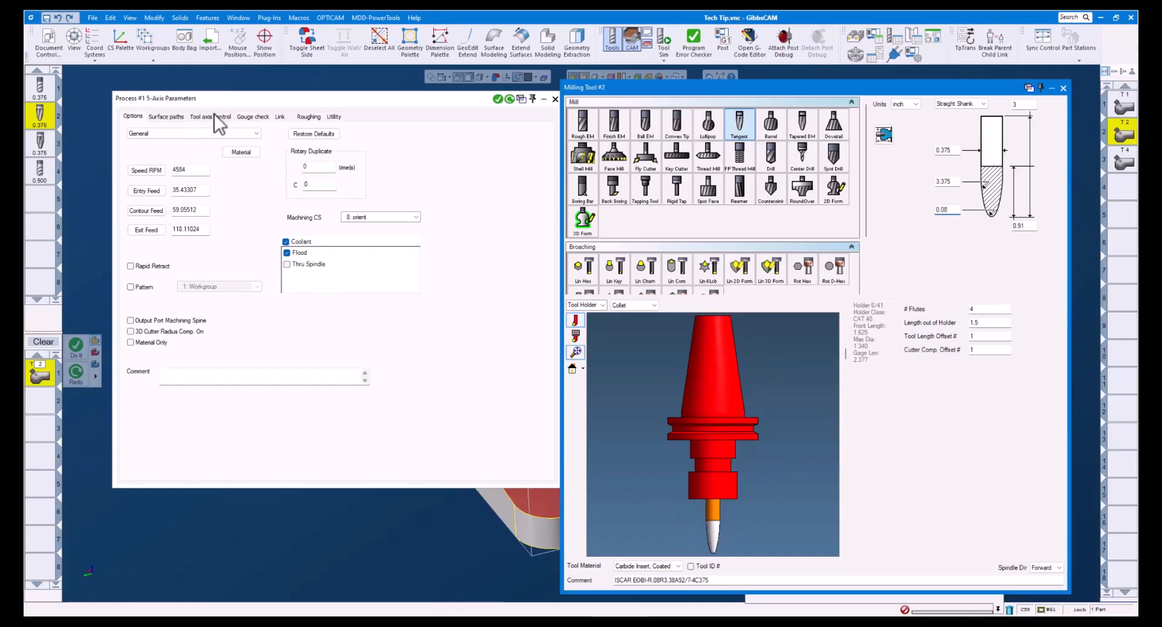
click(211, 117)
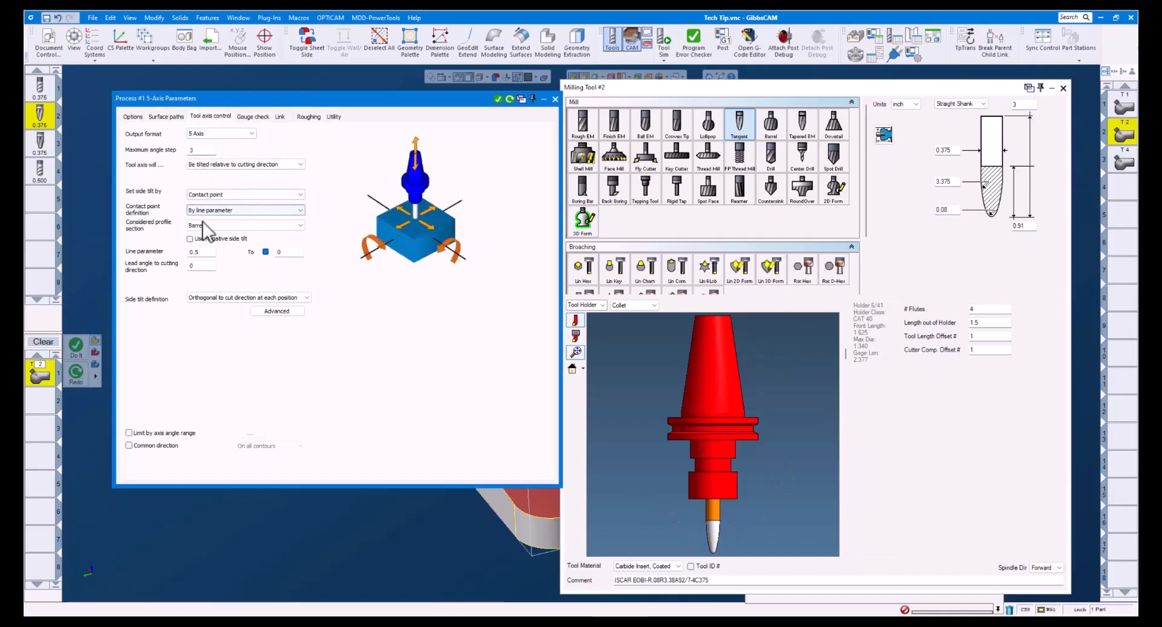
click(300, 225)
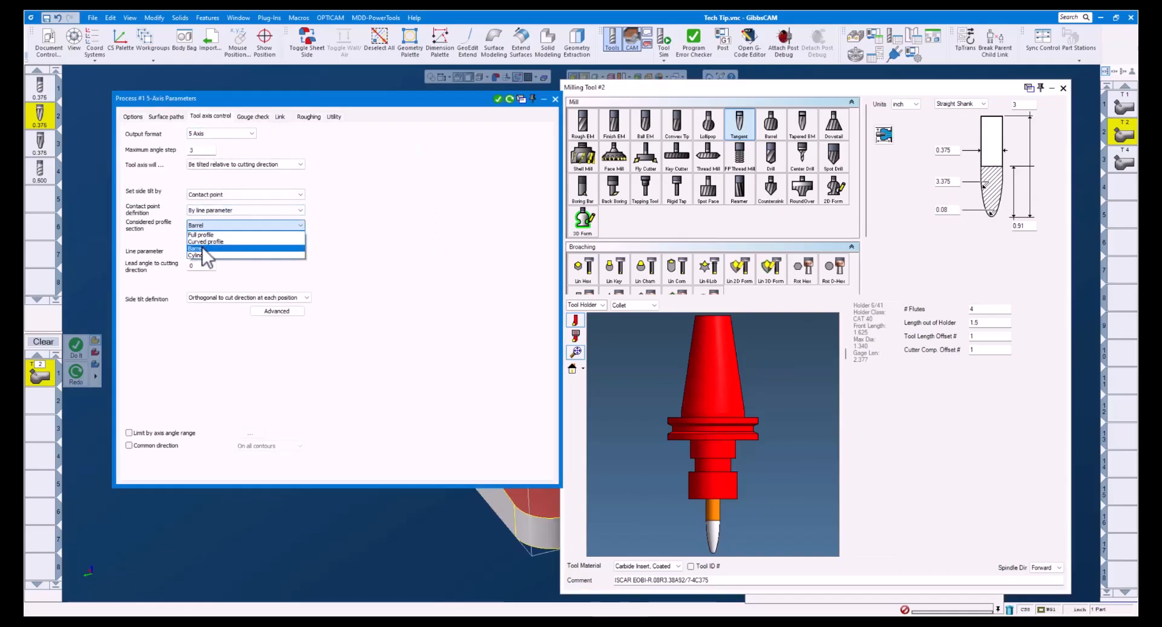
click(196, 248)
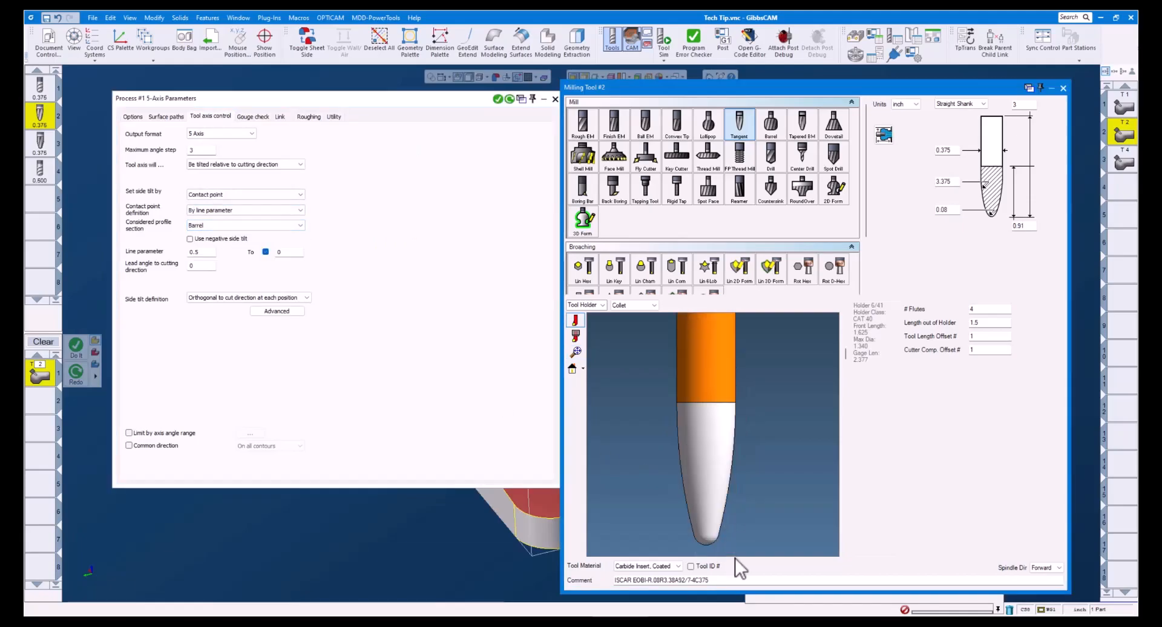
mouse_move(723, 541)
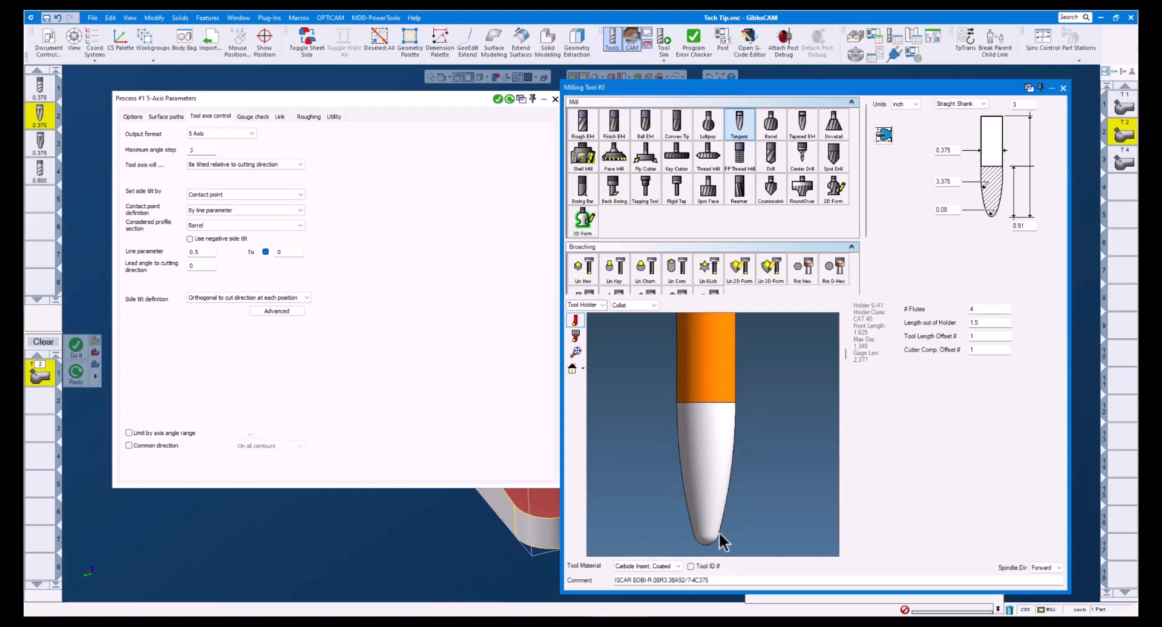
mouse_move(751, 449)
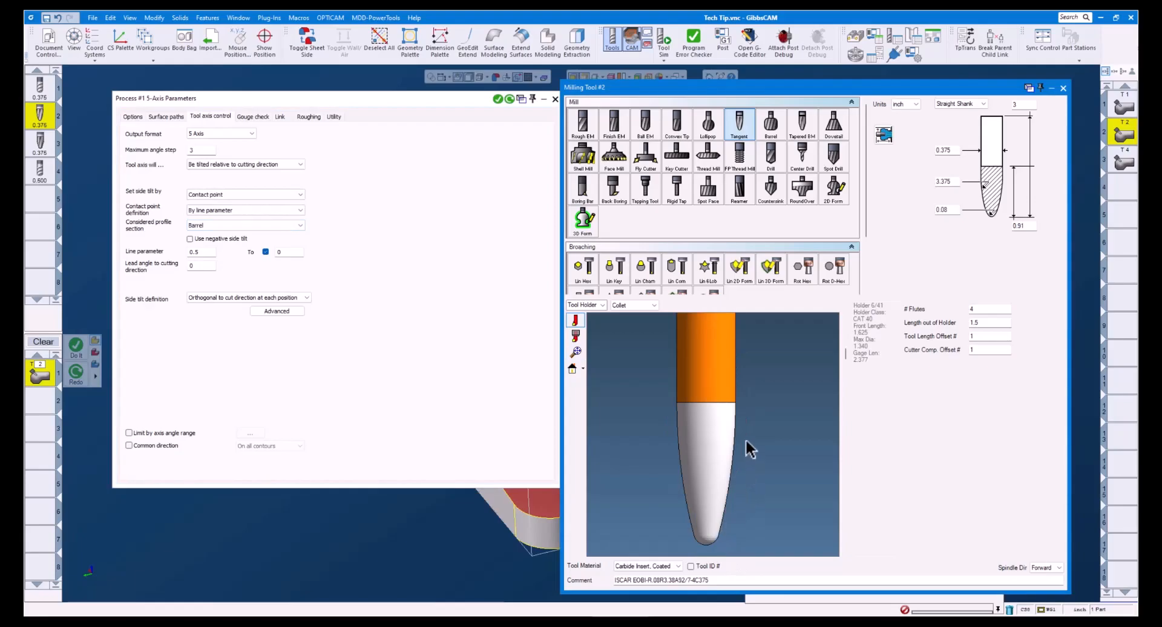
mouse_move(740, 413)
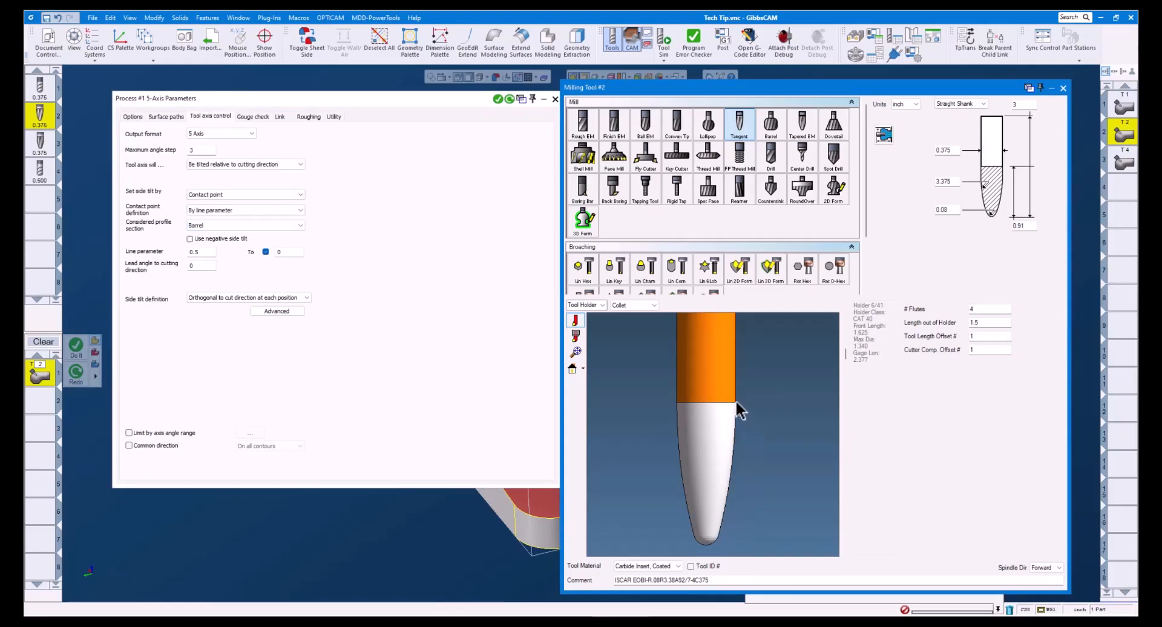
mouse_move(206, 263)
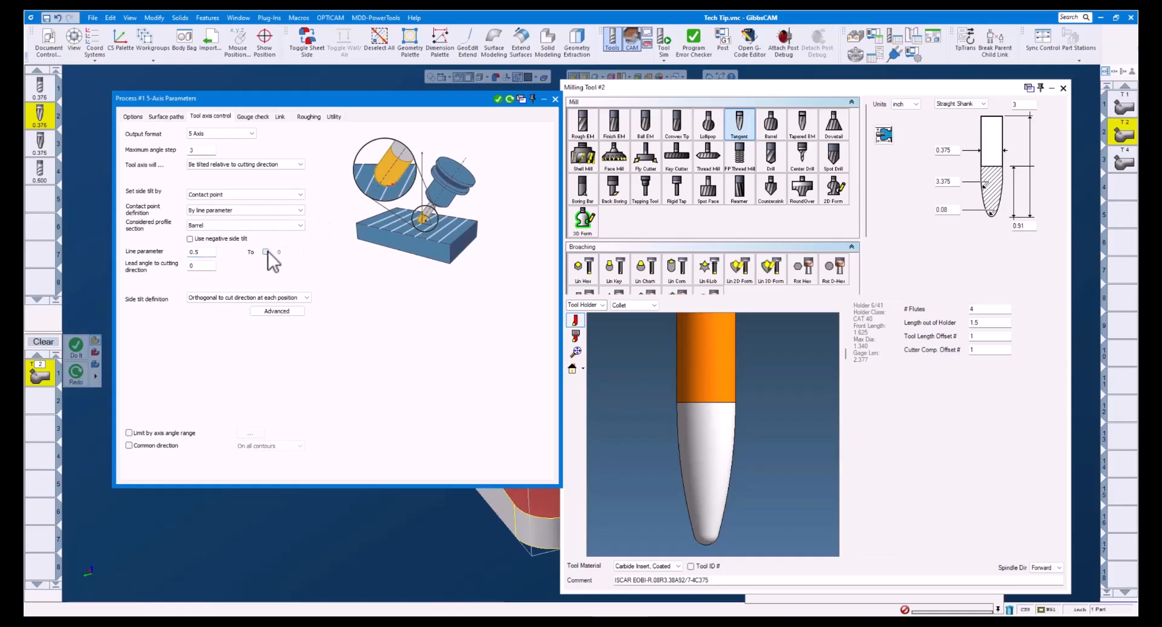
click(265, 252)
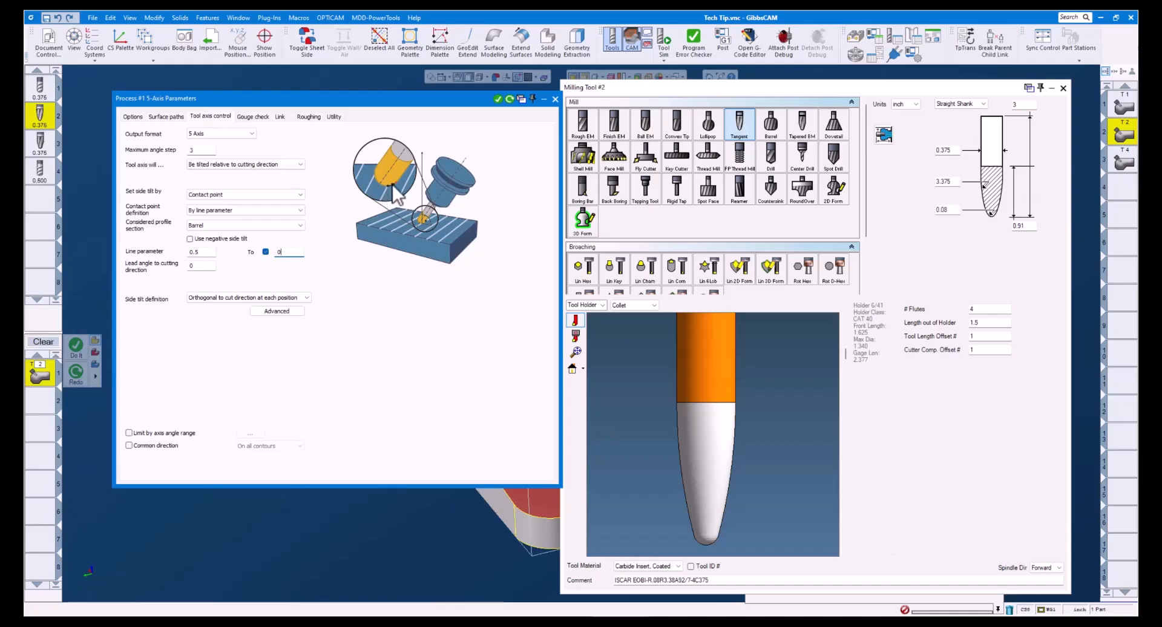
mouse_move(426, 240)
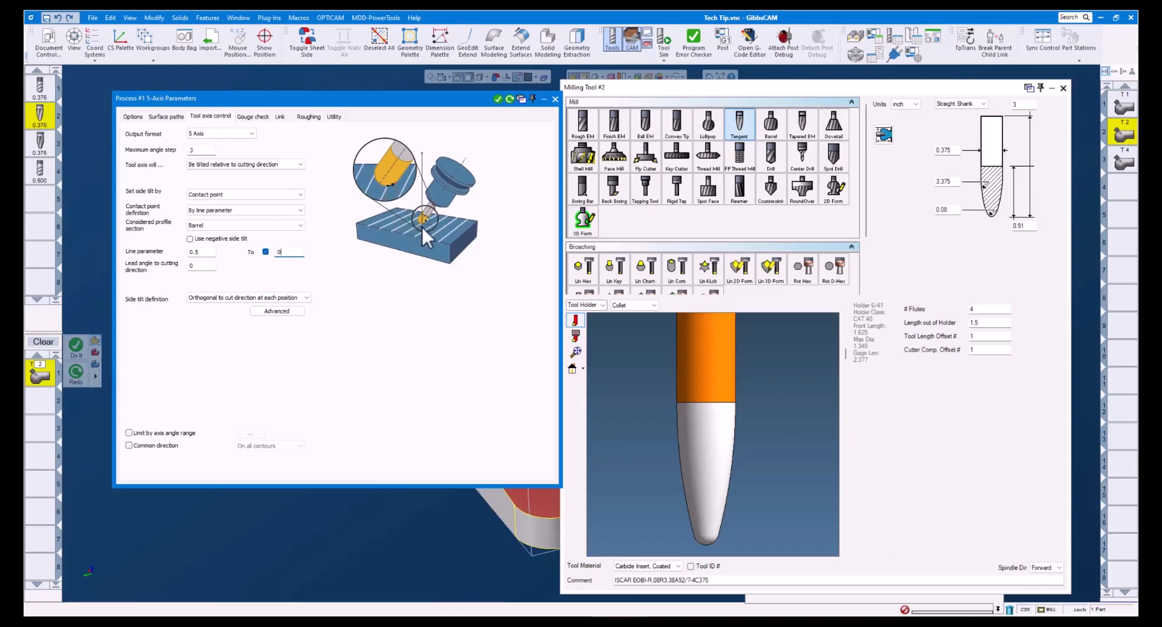
mouse_move(452, 245)
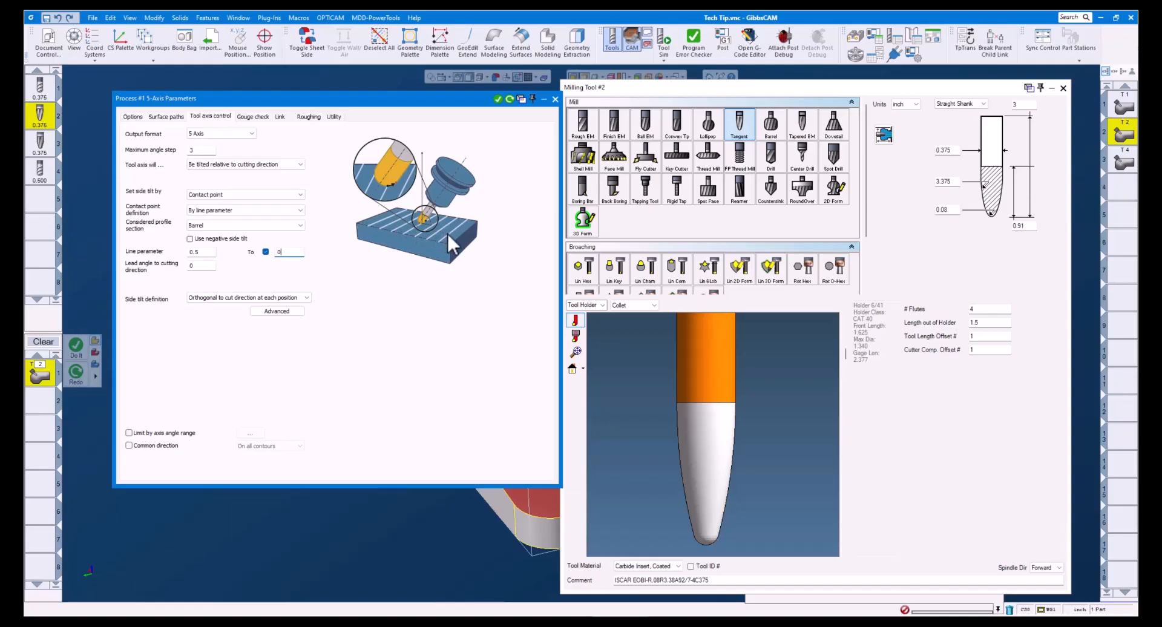
mouse_move(555, 99)
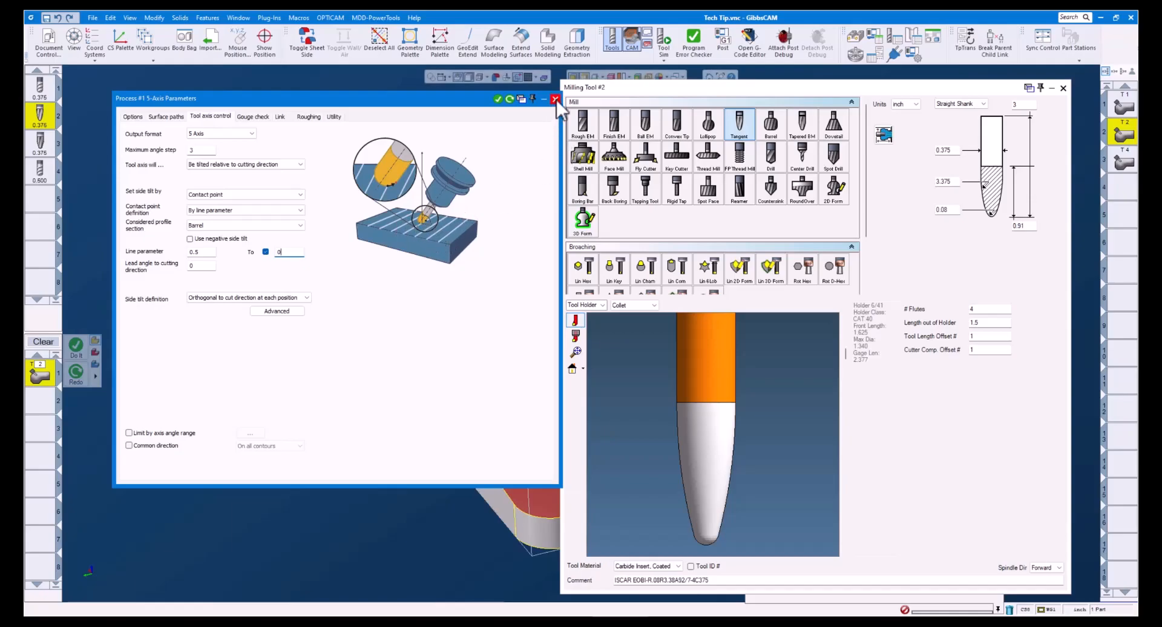
click(555, 99)
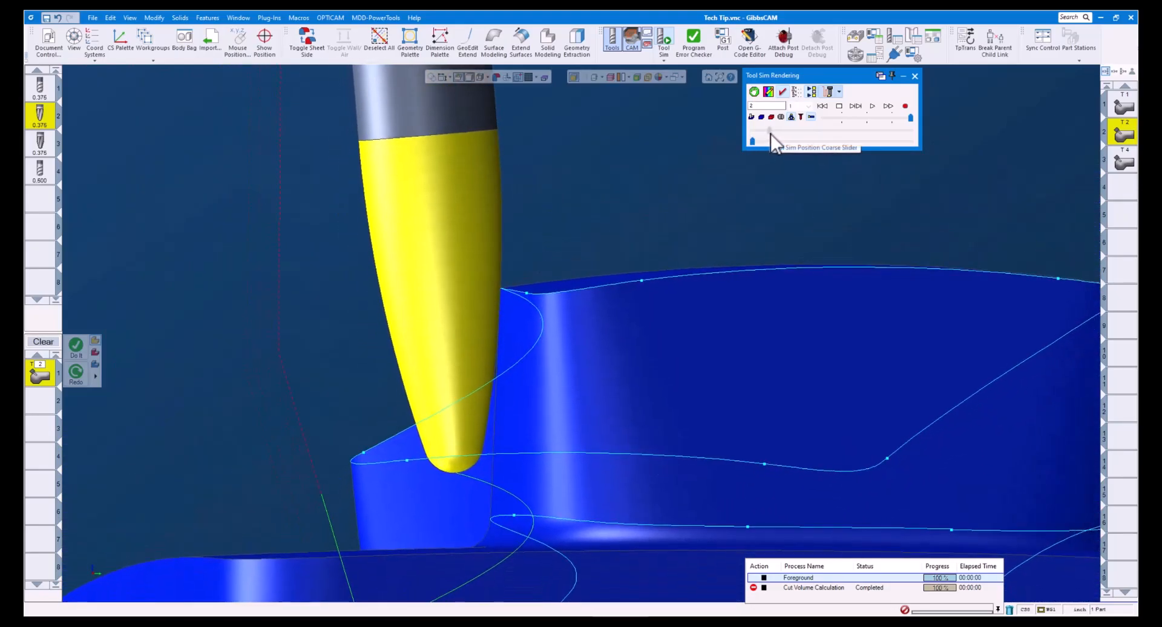
Drag the coarse slider through the barrel toolpath simulation, then close it
drag(753, 141, 882, 129)
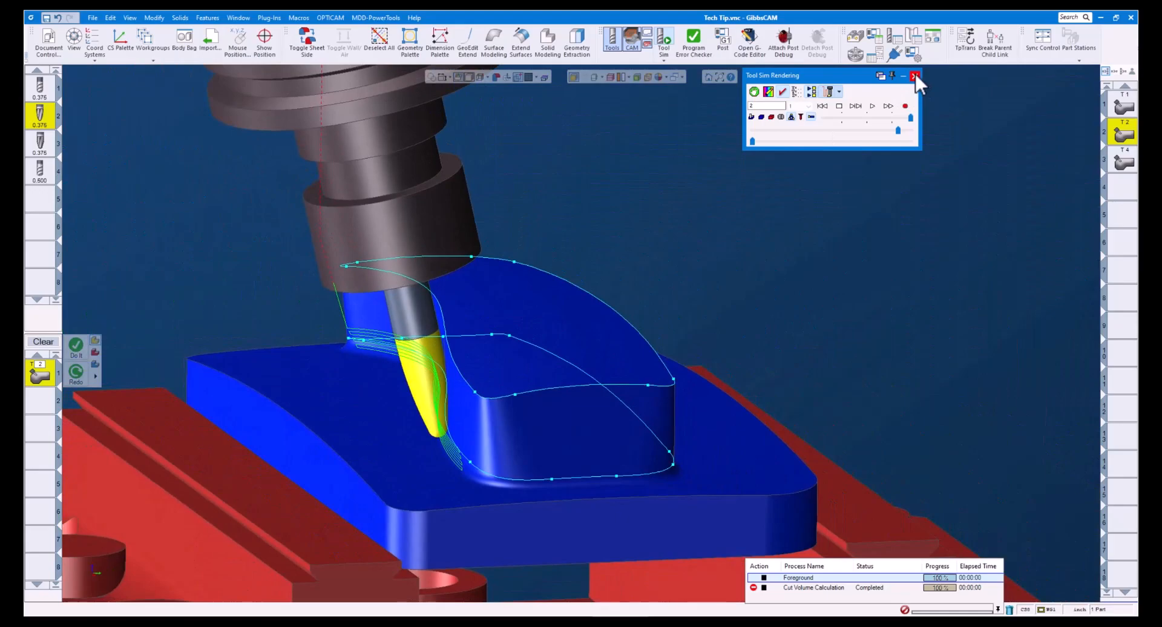
click(915, 76)
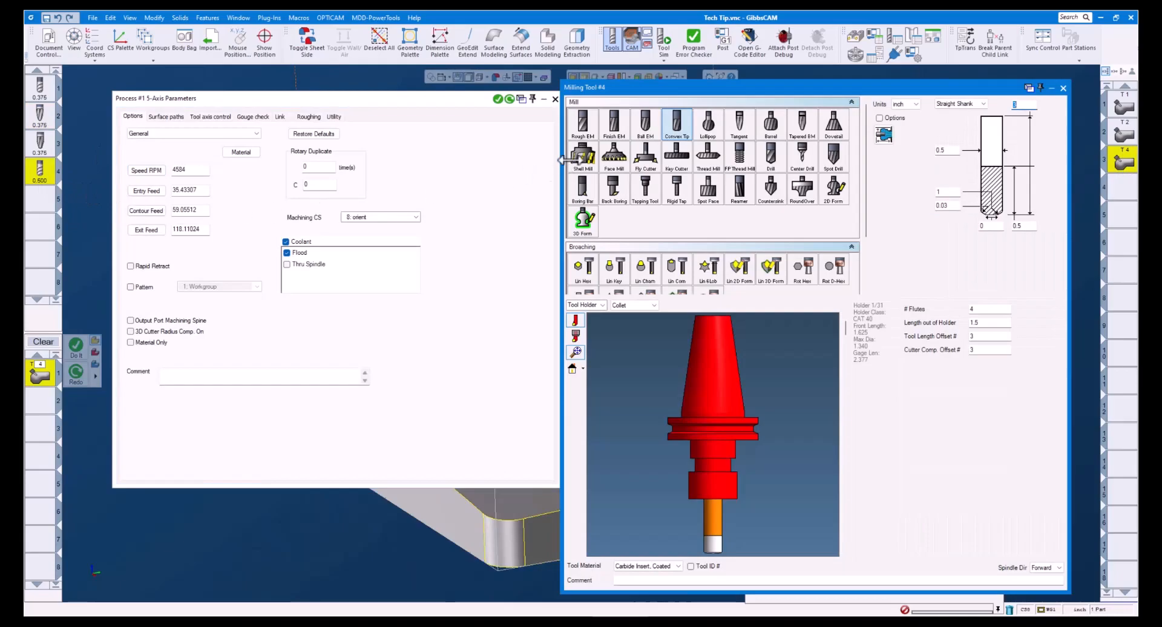
mouse_move(678, 124)
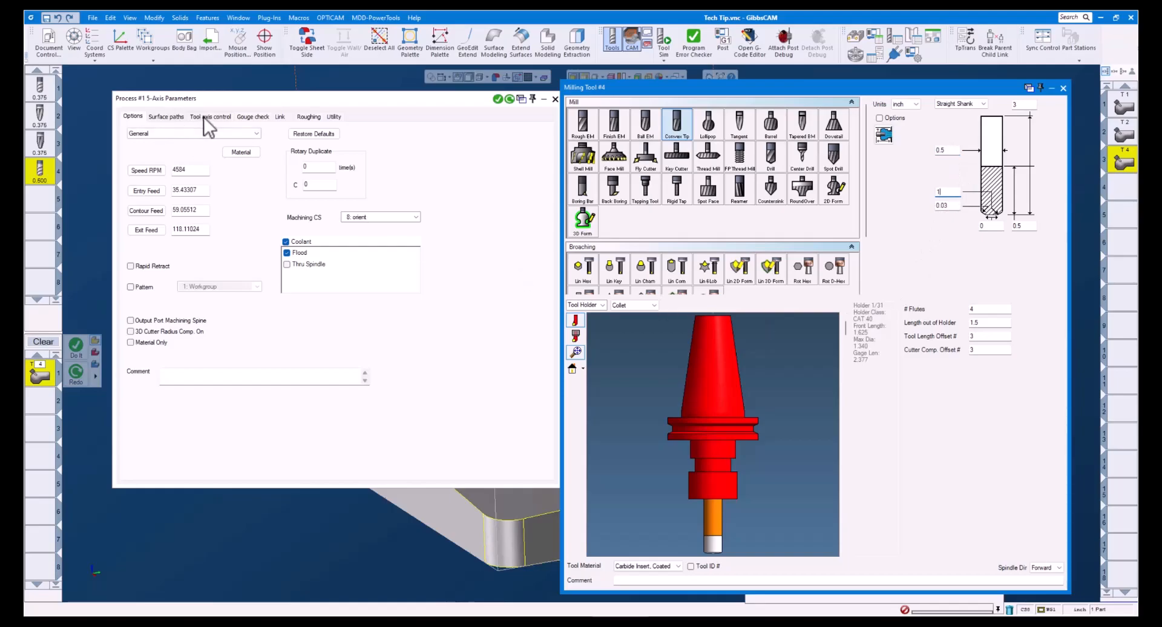
Set the tool #4 process's considered profile section to Convex tip with negative side tilt
click(210, 116)
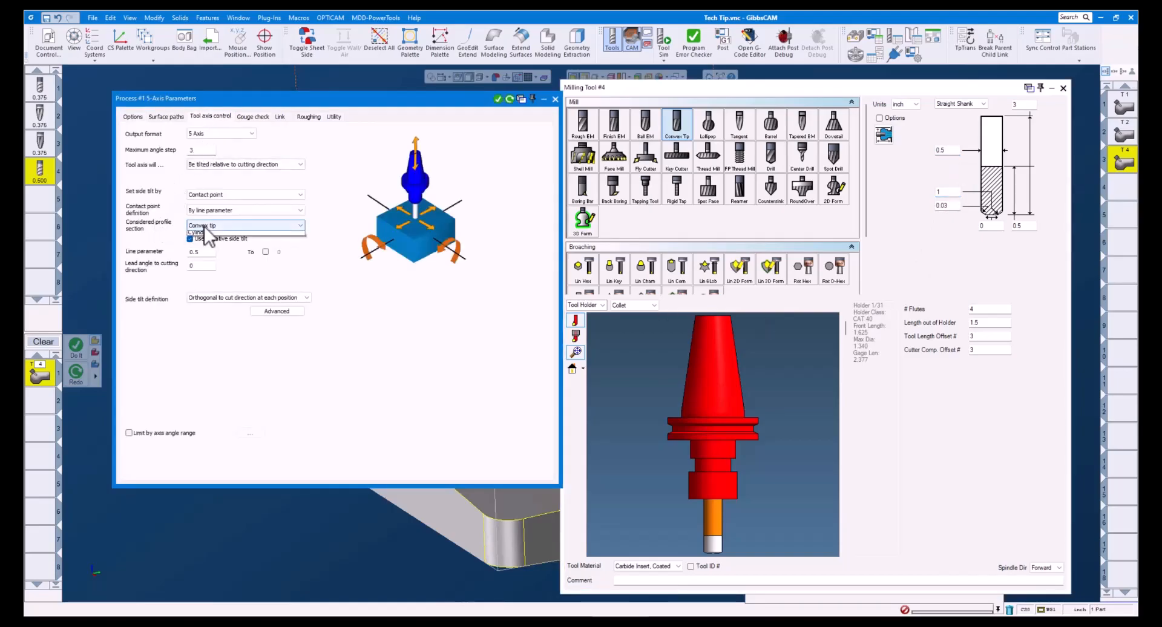
click(222, 225)
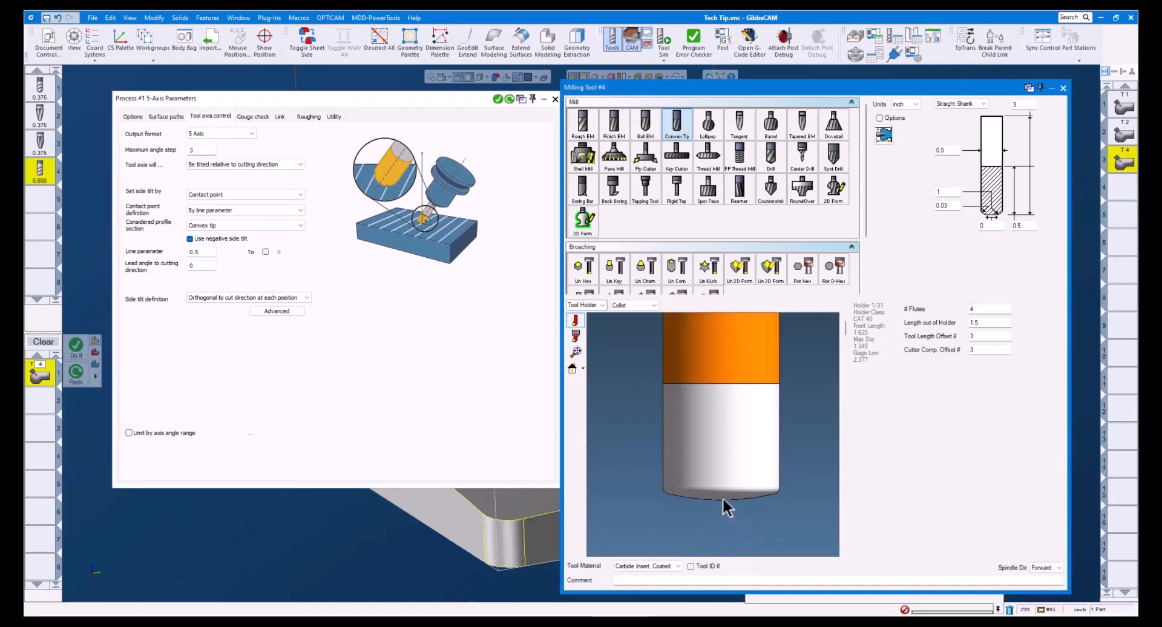
mouse_move(775, 504)
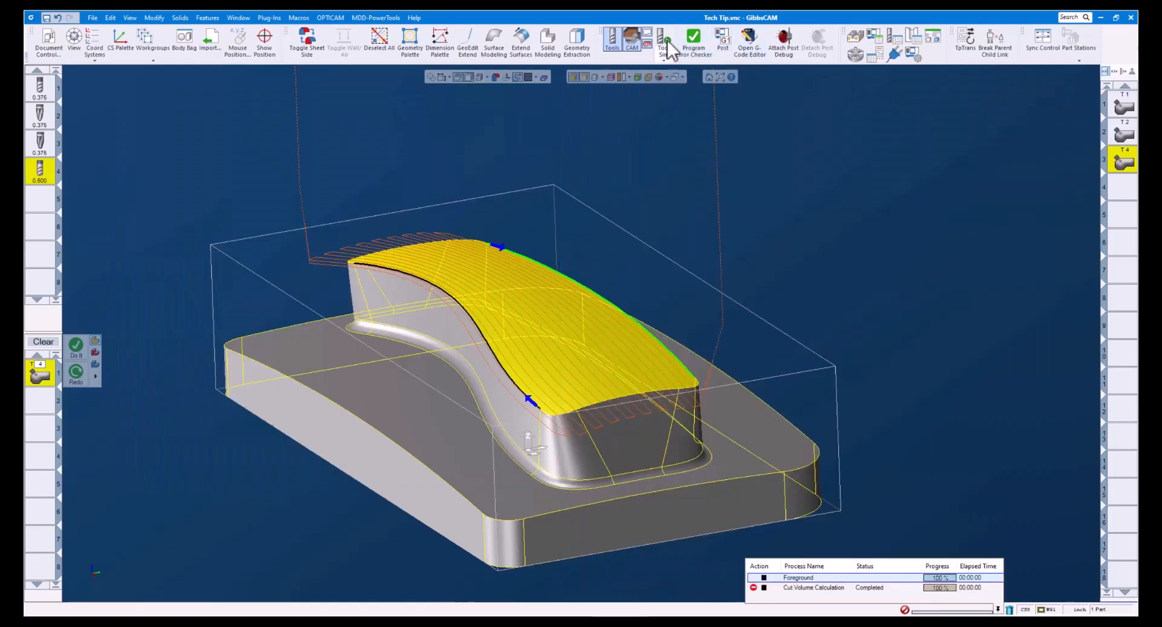
Tool-simulate the convex-tip toolpath, then open the full 5-axis machine simulation
click(664, 45)
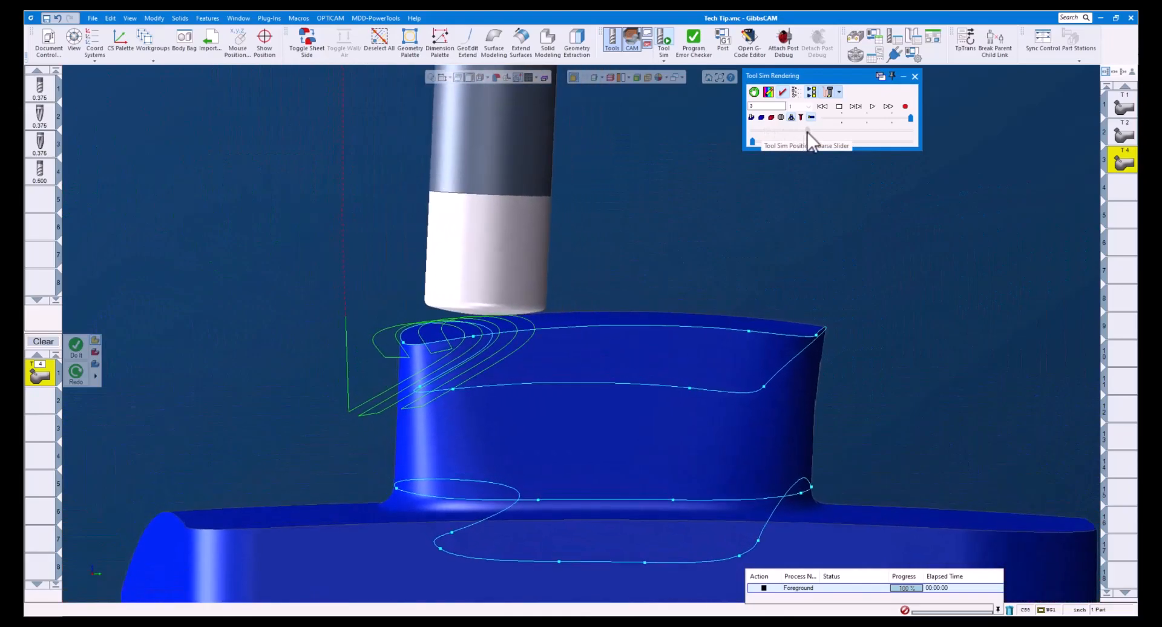
click(663, 42)
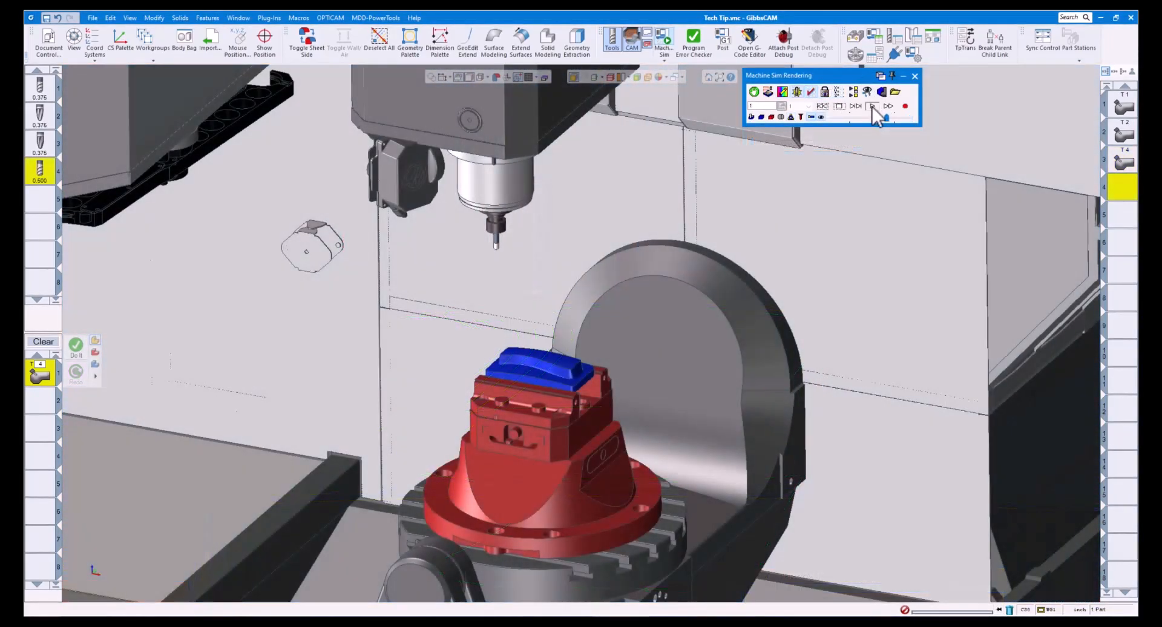